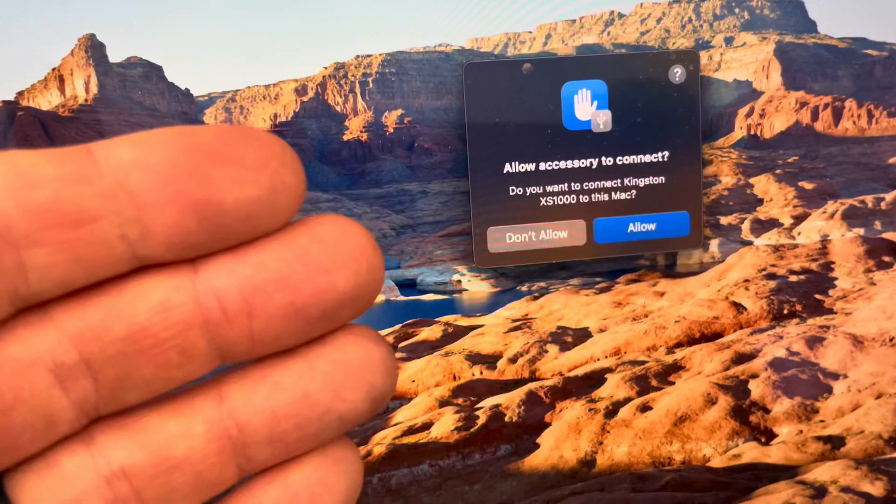
- Allow the Kingston XS1000 accessory to connect so the KINGSTON drive mounts
click(641, 227)
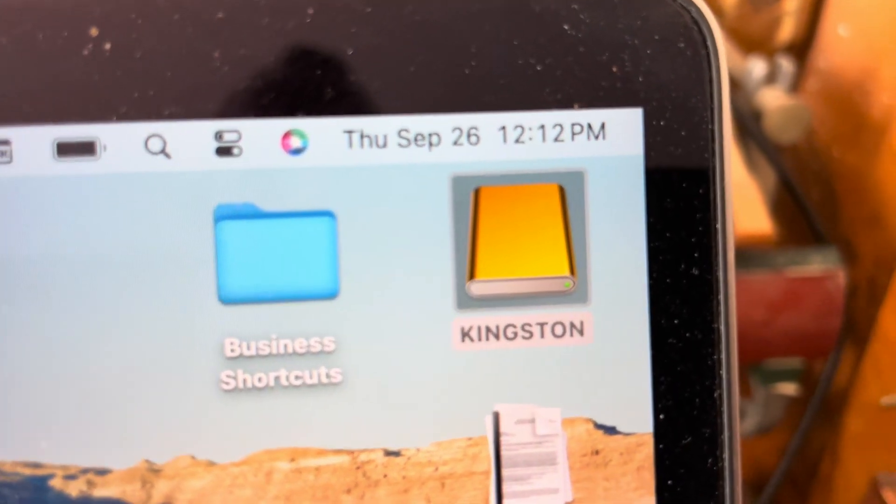
- Create a new folder named 'test' on the KINGSTON drive
double_click(519, 237)
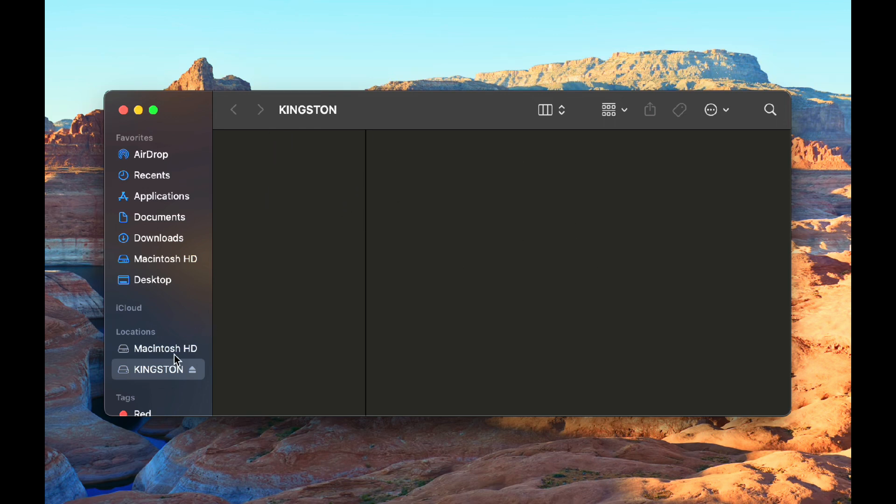
mouse_move(183, 365)
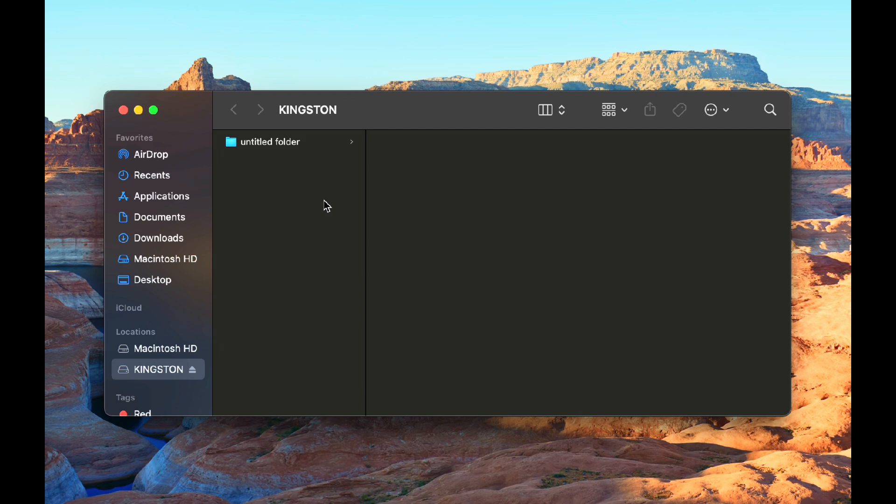
text(test)
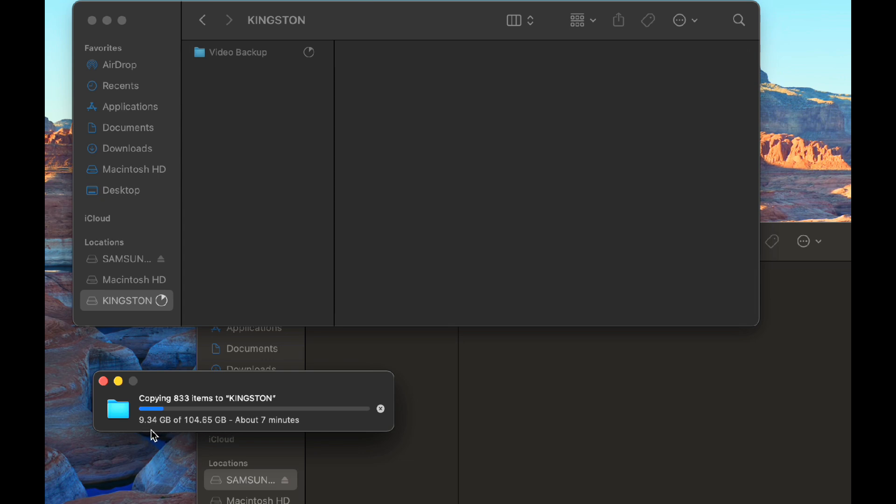
mouse_move(204, 432)
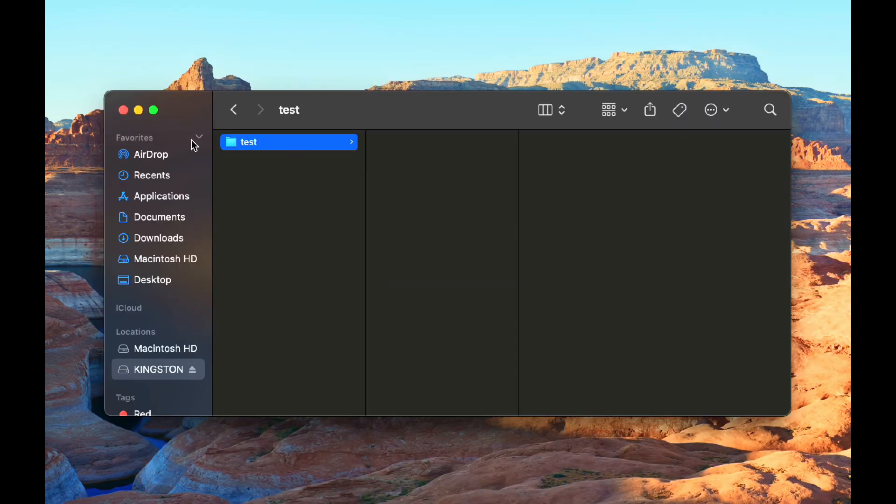
mouse_move(393, 209)
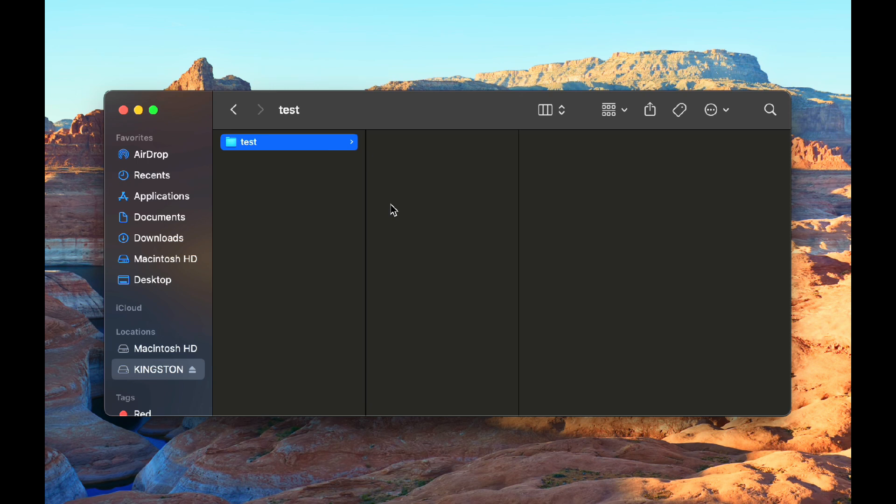
mouse_move(184, 290)
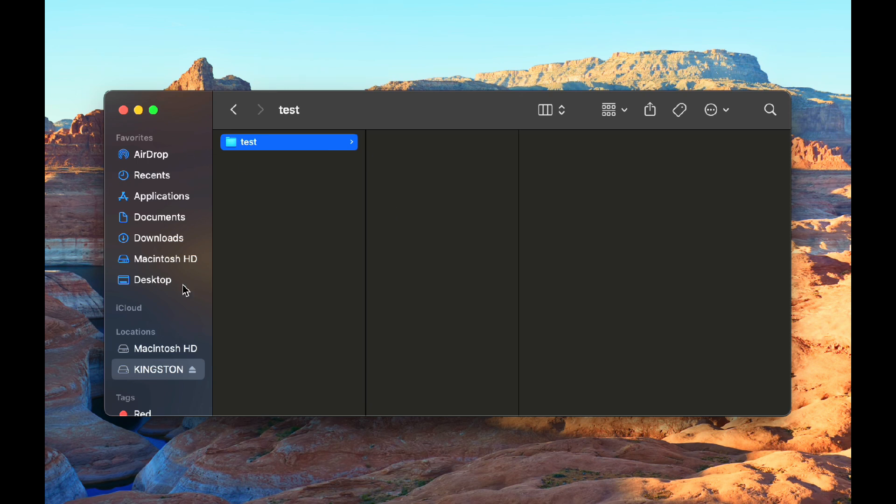